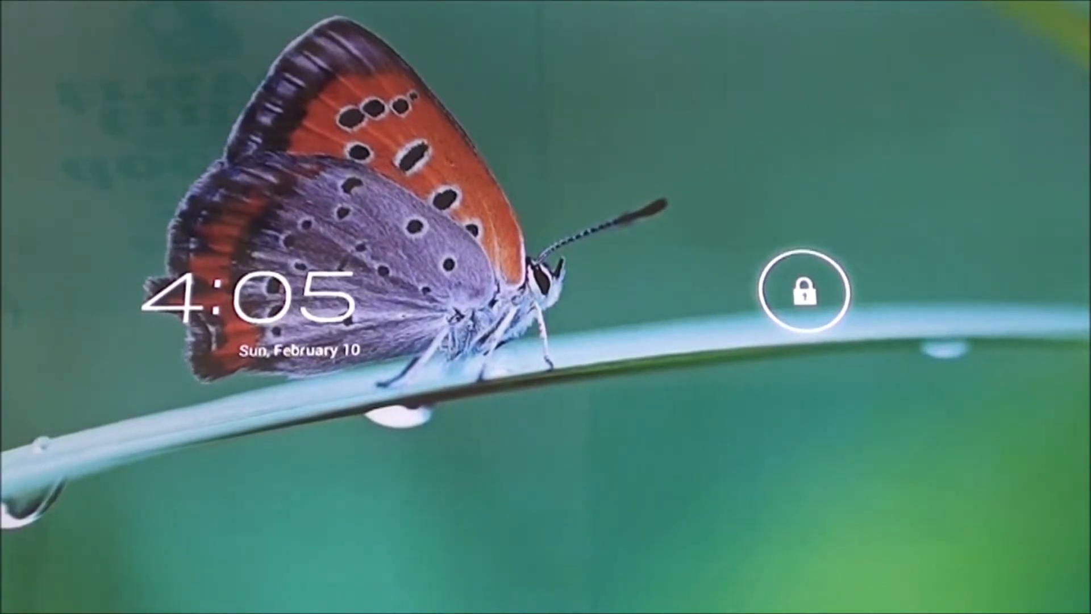
Unlock the tablet by sliding the lock ring
drag(807, 293, 974, 293)
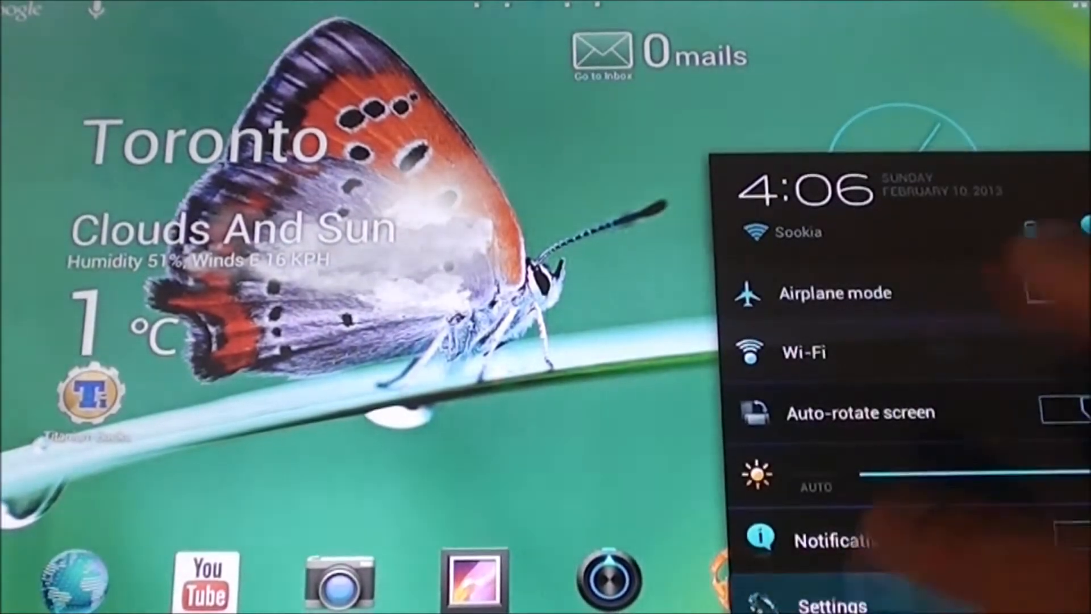
Open Settings, view About tablet, then scroll the category list down
click(802, 352)
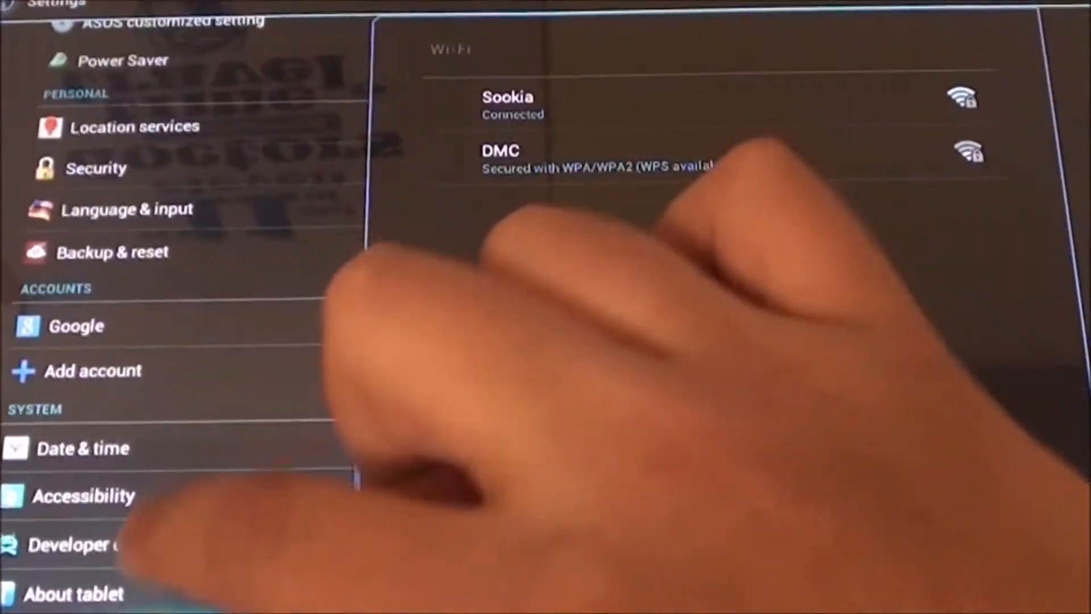
click(74, 593)
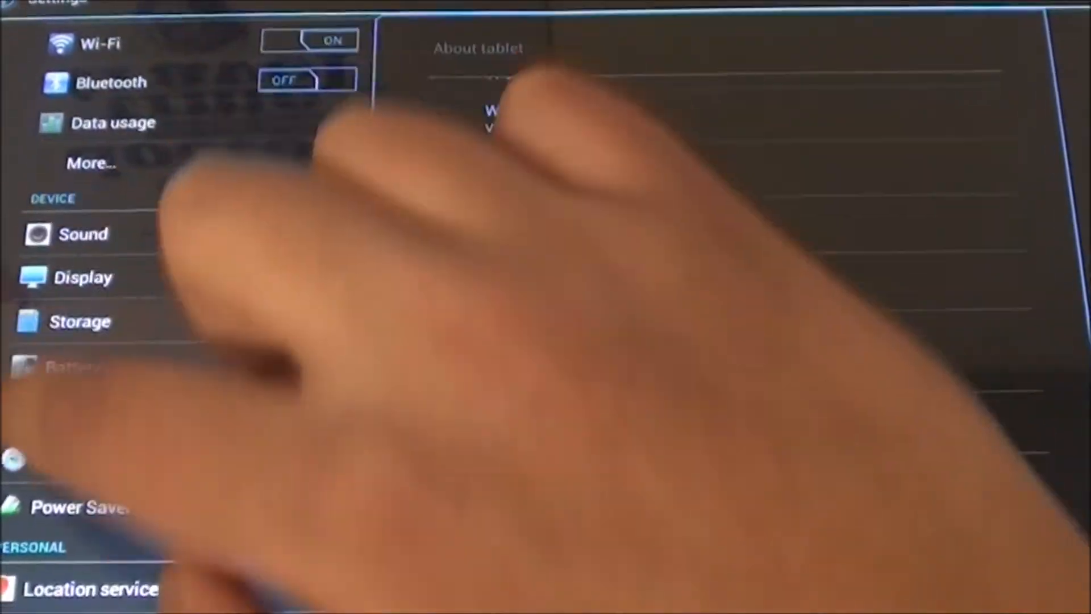
scroll(down, 3)
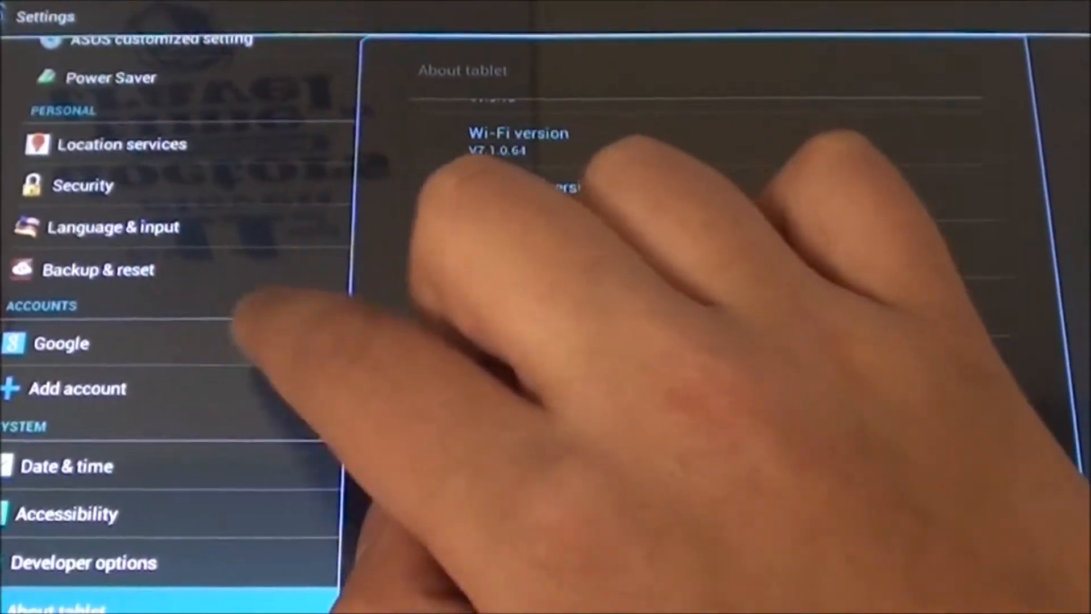
scroll(down, 3)
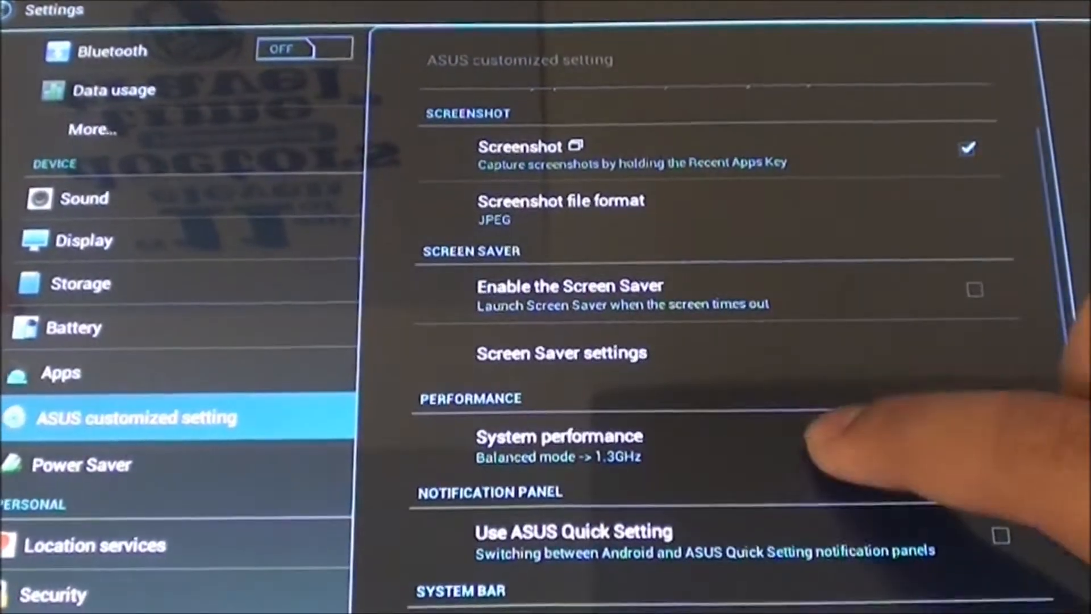
click(558, 445)
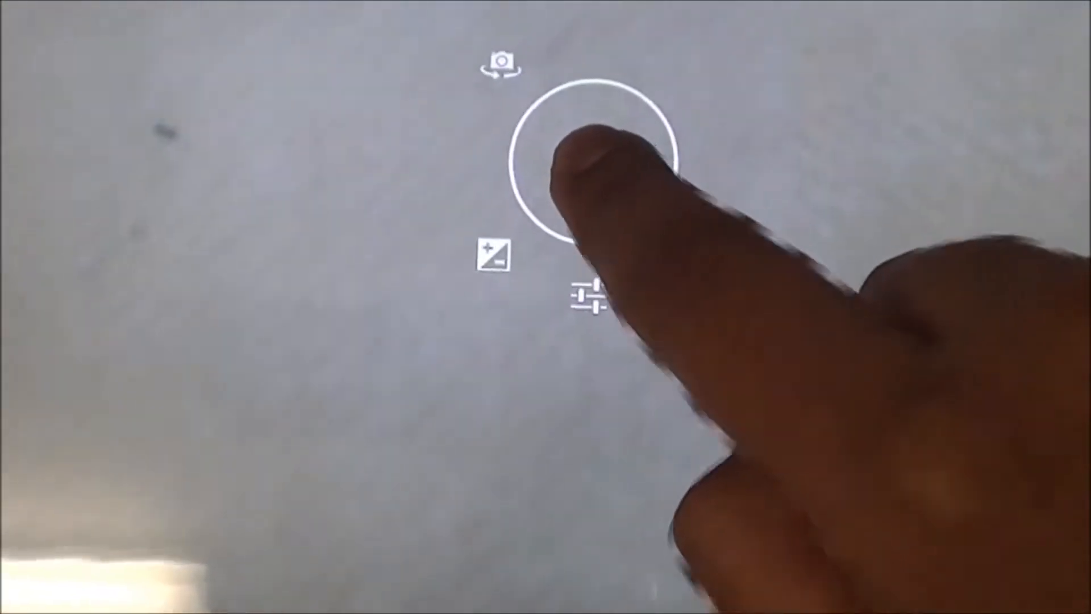
Bring up the camera color effect strip with B/W highlighted
click(588, 292)
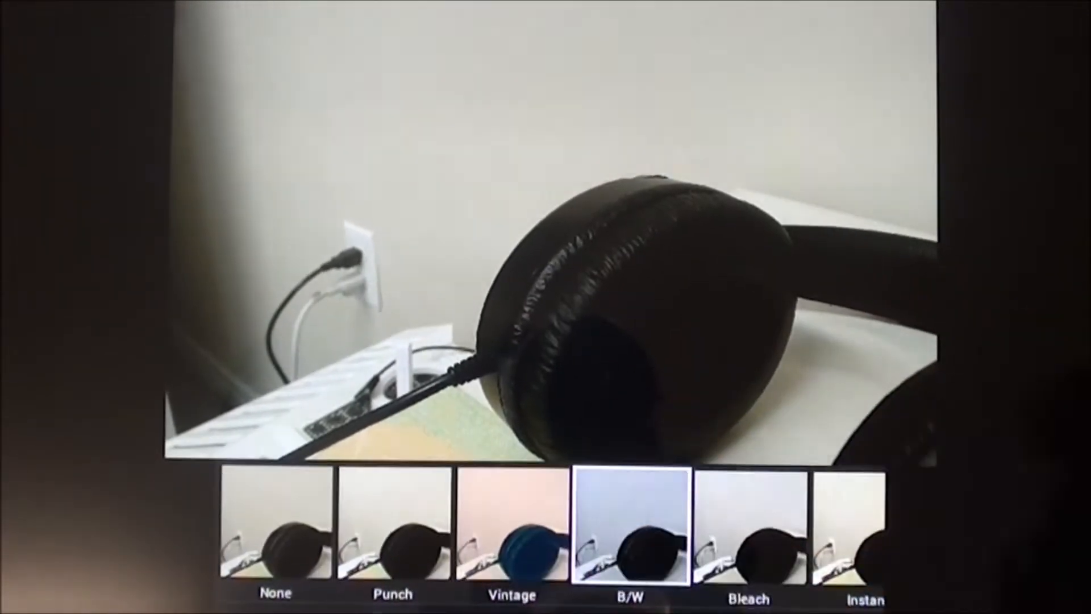
Apply the Bleach filter to the headphone photo and scroll the effect strip
click(747, 530)
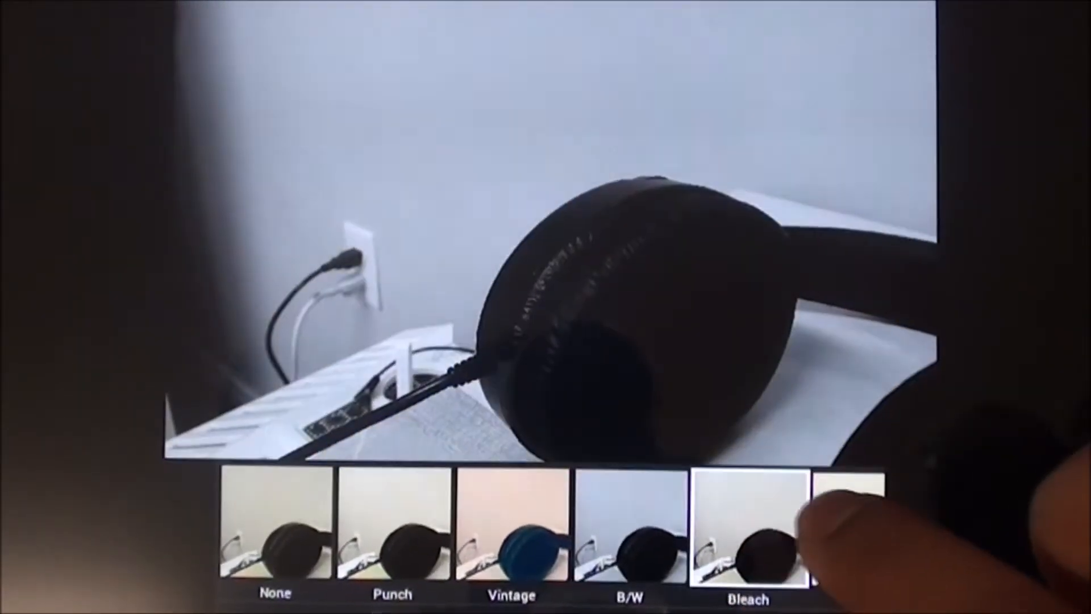
scroll(left, 3)
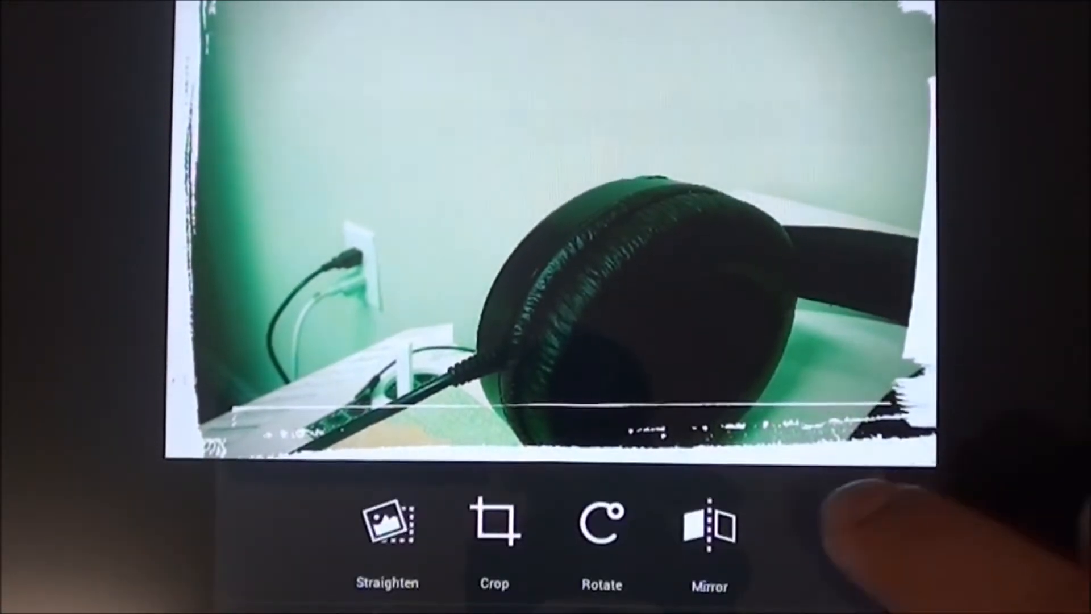
Mirror the photo left to right, toggle the flip back and forth, then apply
click(708, 529)
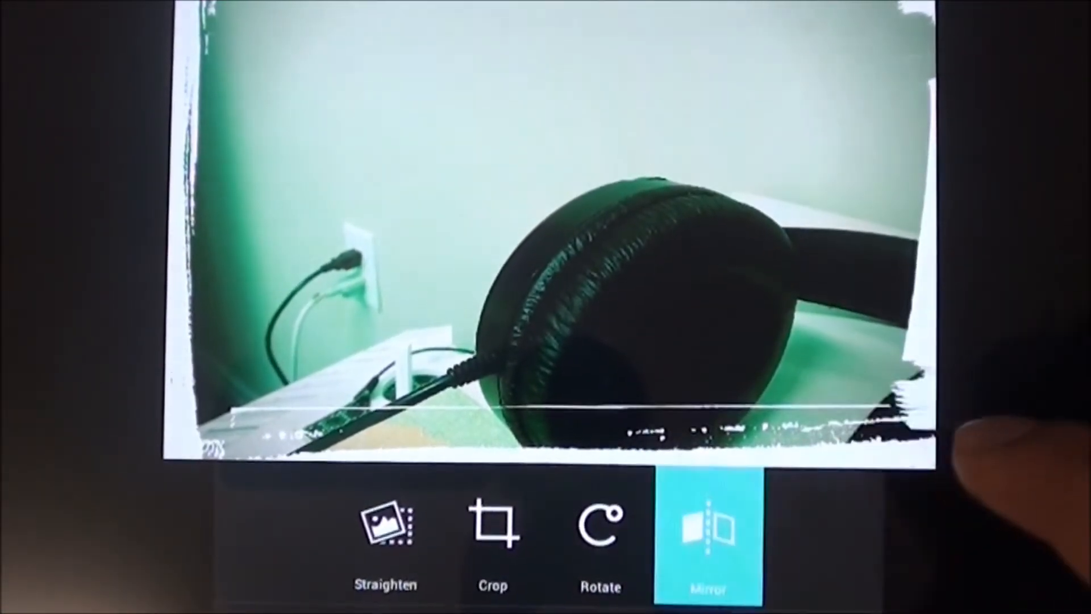
click(709, 529)
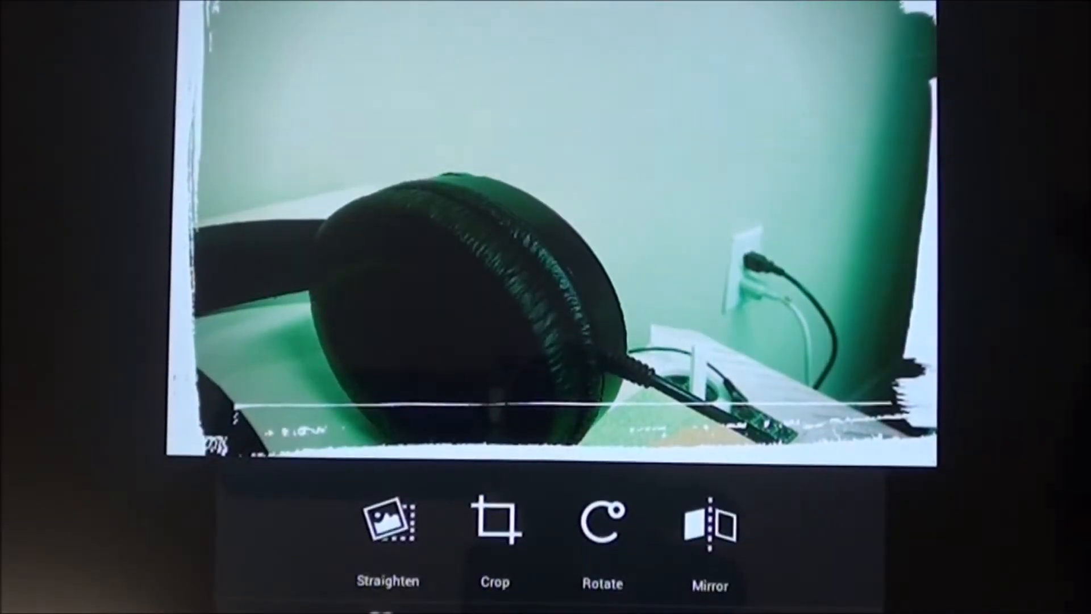
click(709, 525)
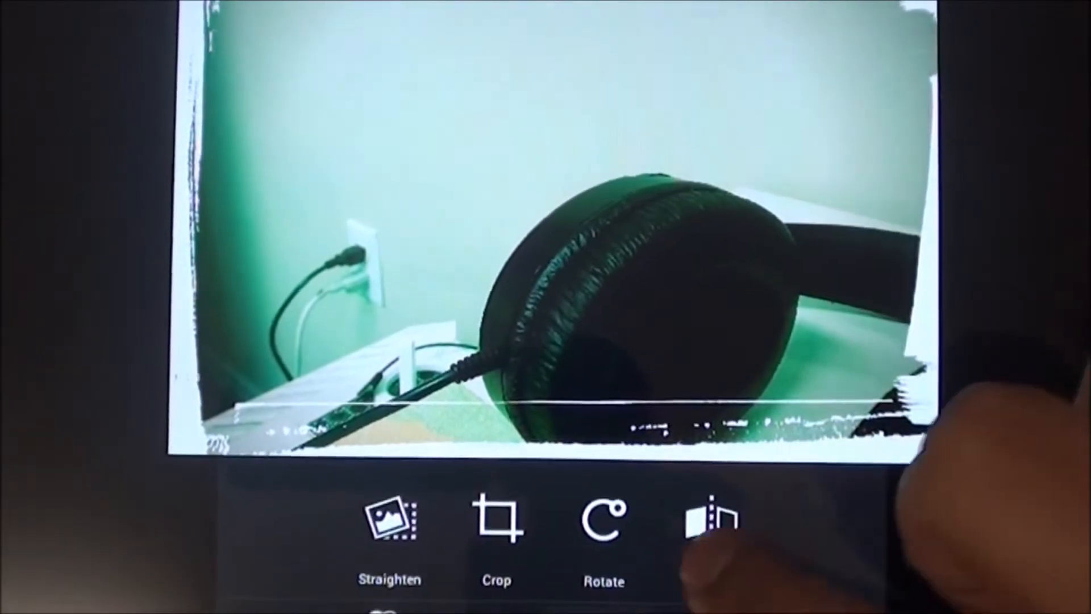
click(709, 521)
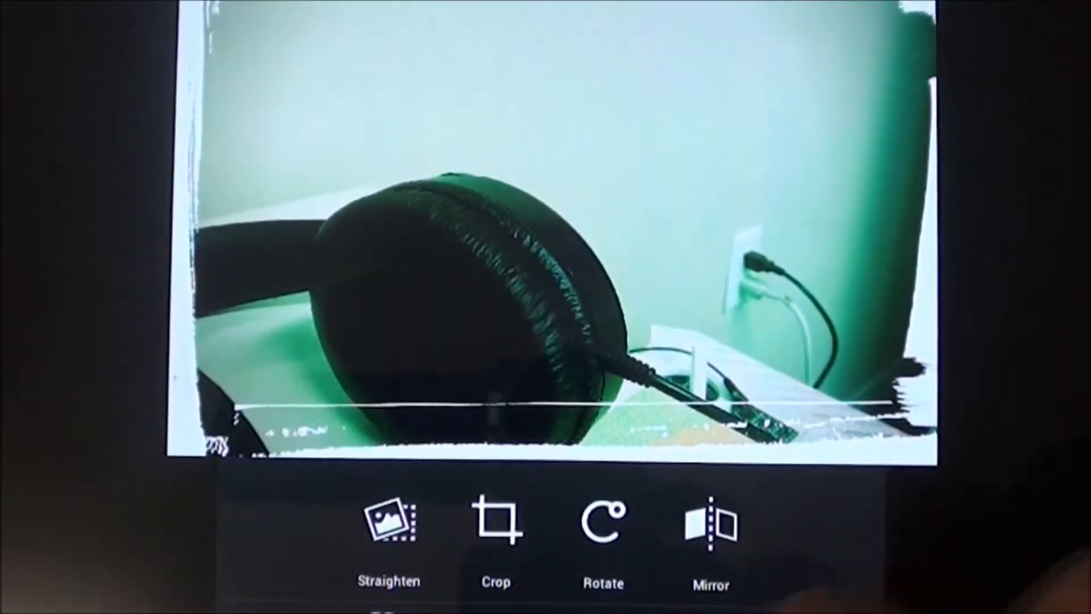
click(603, 521)
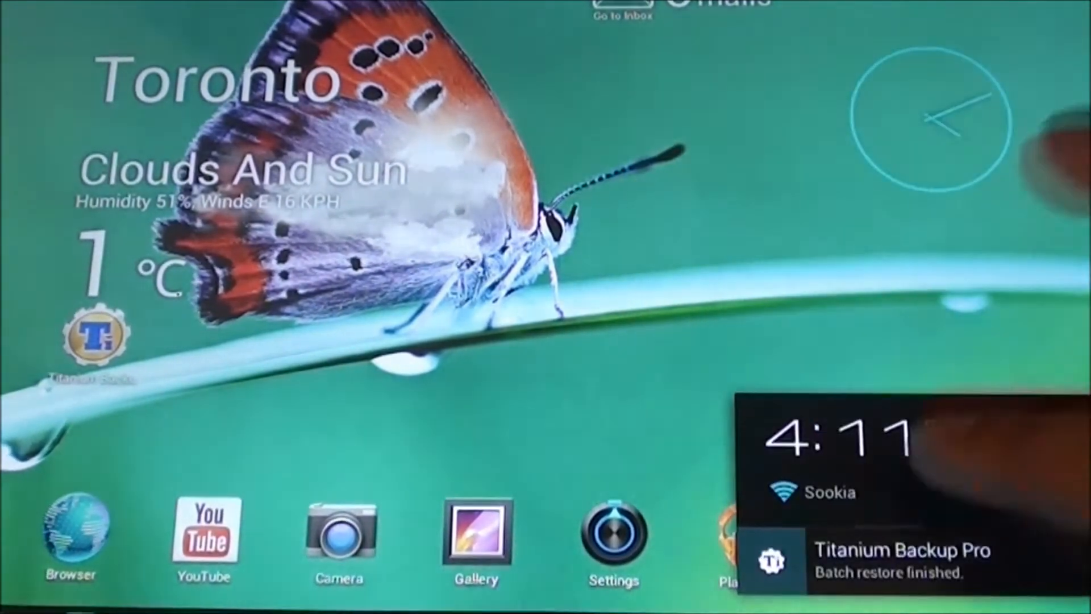
Reach the ASUS customized setting page via quick settings and scroll through its options
click(835, 445)
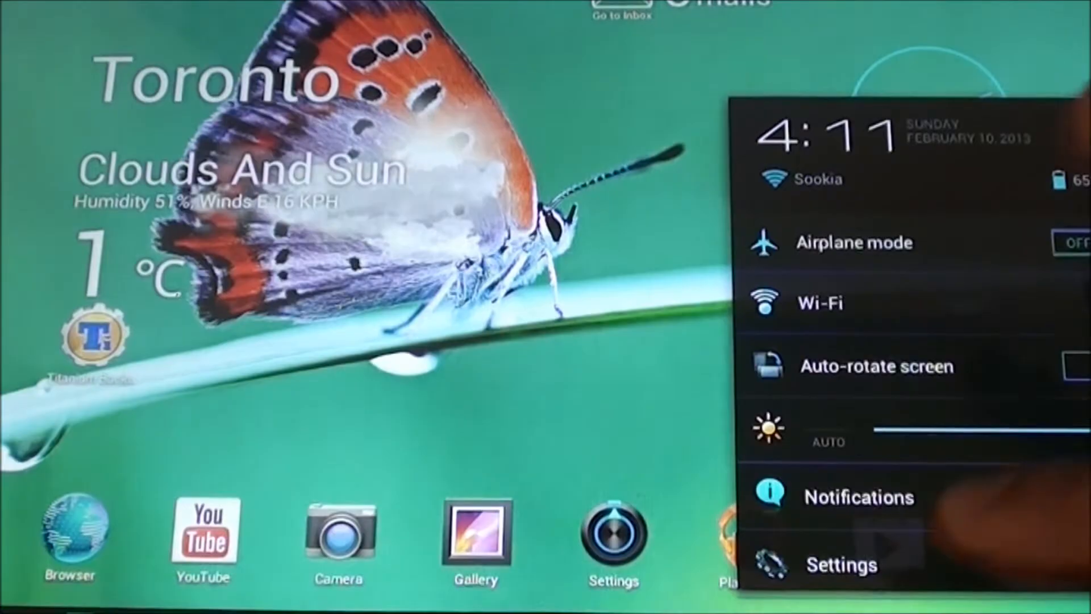
click(841, 564)
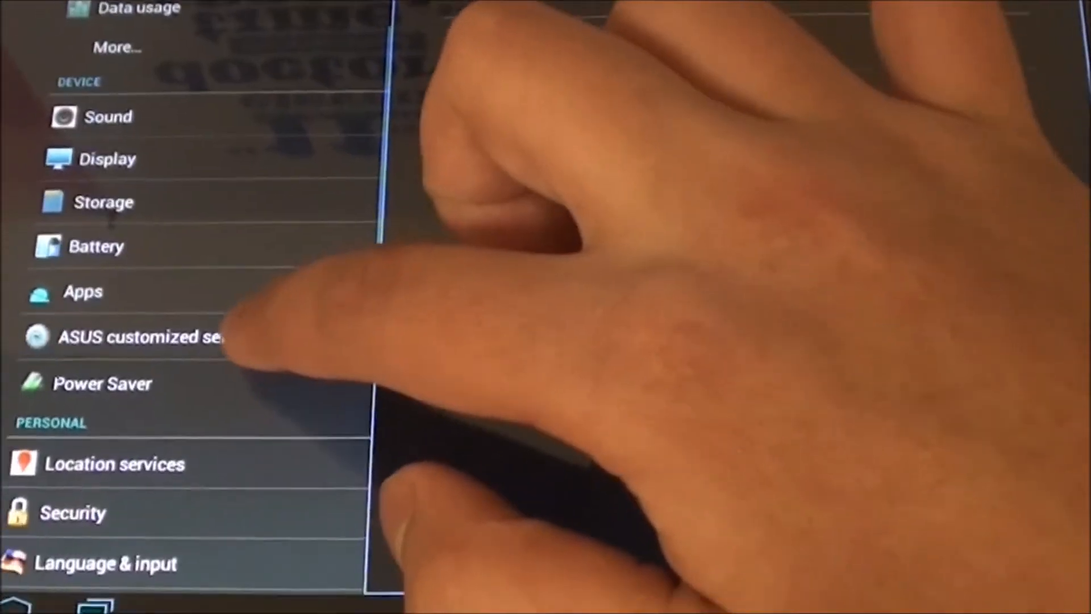
click(139, 337)
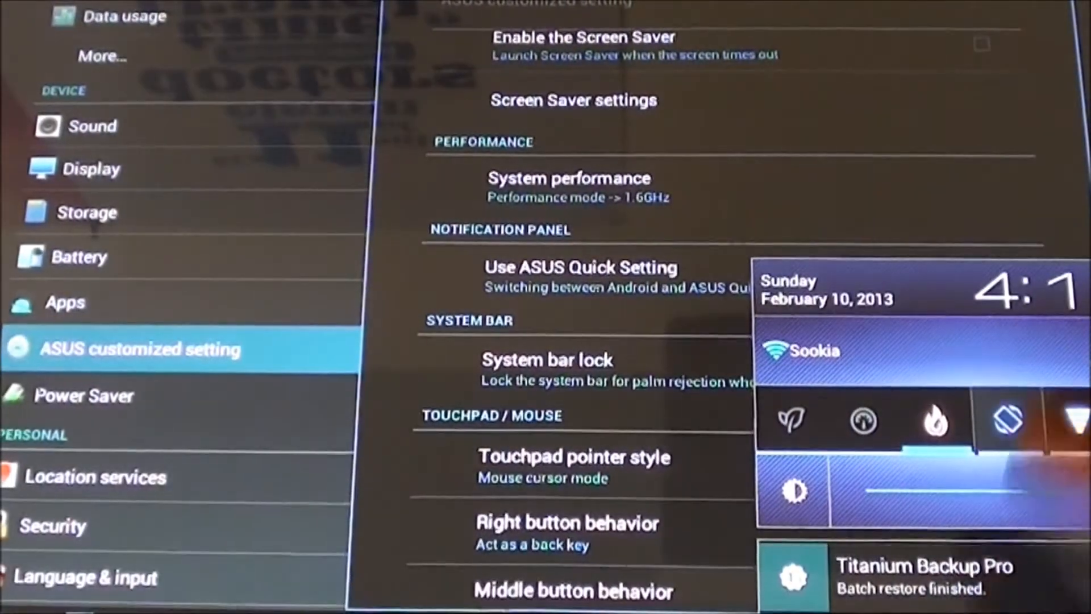
scroll(down, 3)
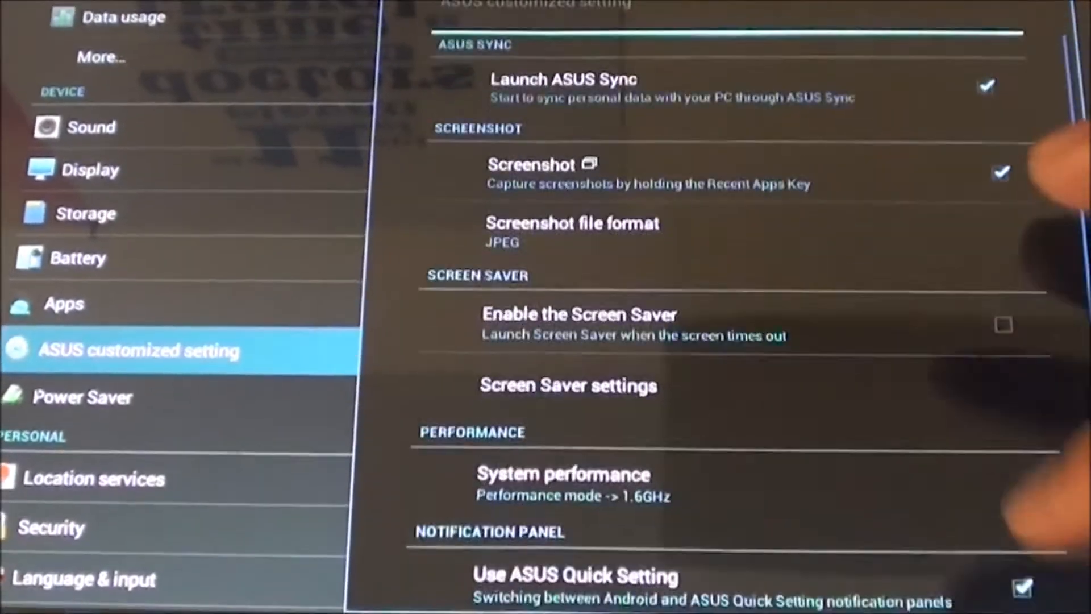
scroll(down, 3)
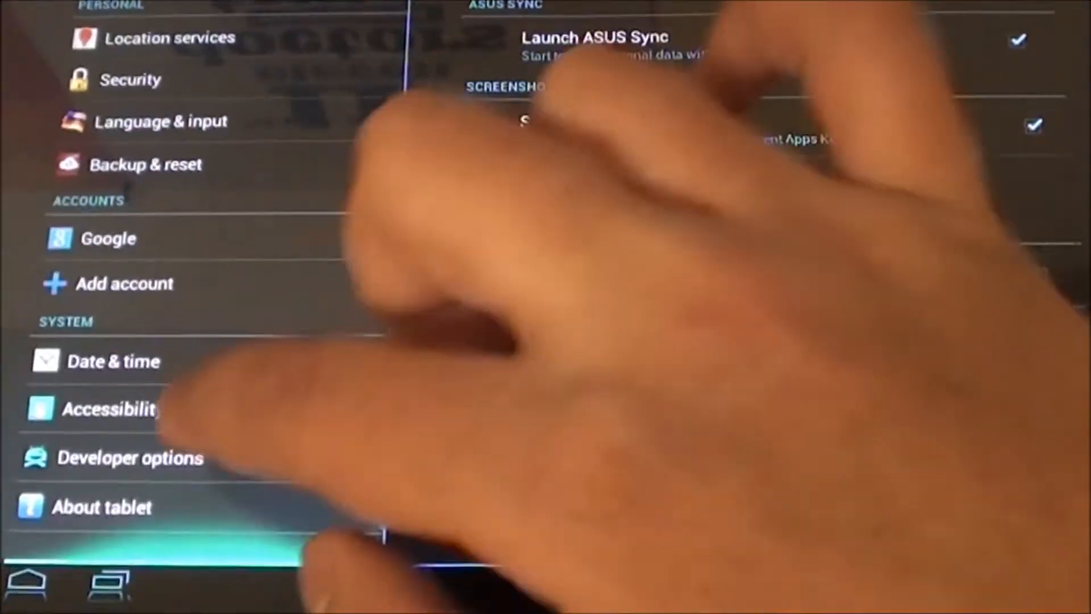